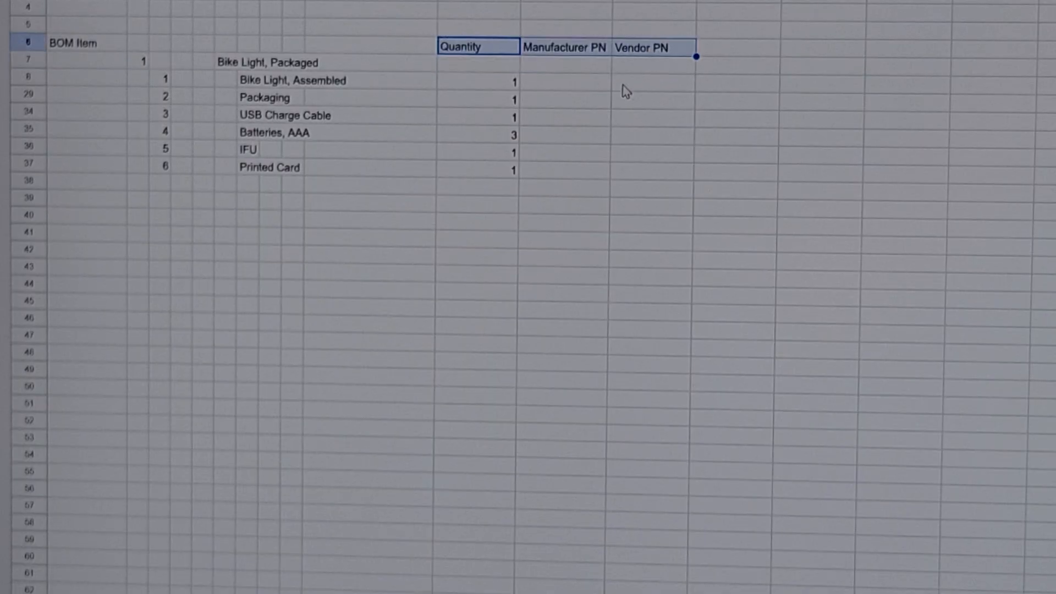
# Step: Label the cell above the Manufacturer PN header as 'SKU'
pyautogui.click(478, 62)
pyautogui.write('SKU')
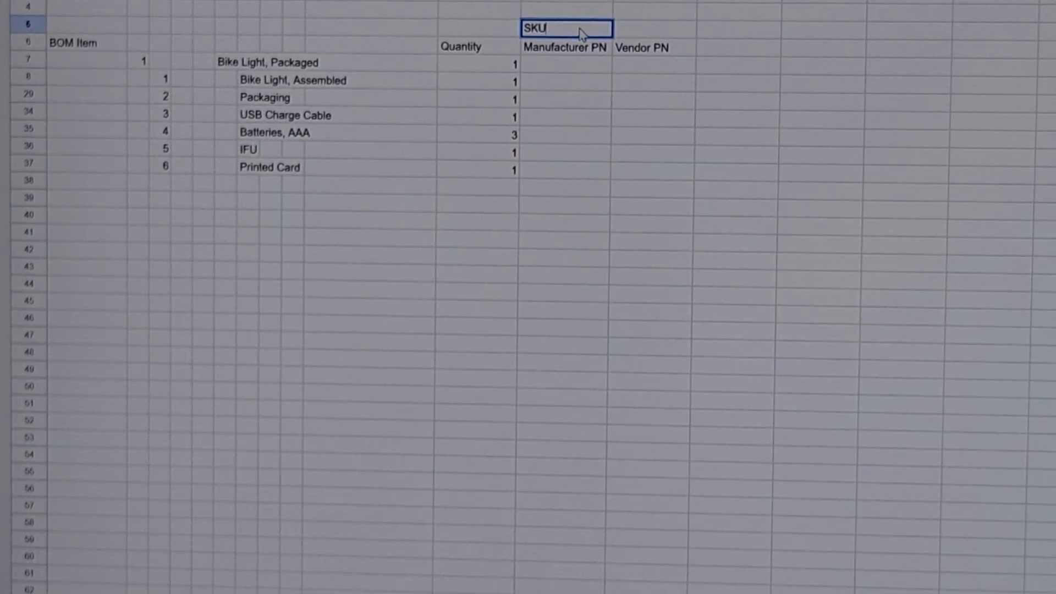
pyautogui.click(565, 65)
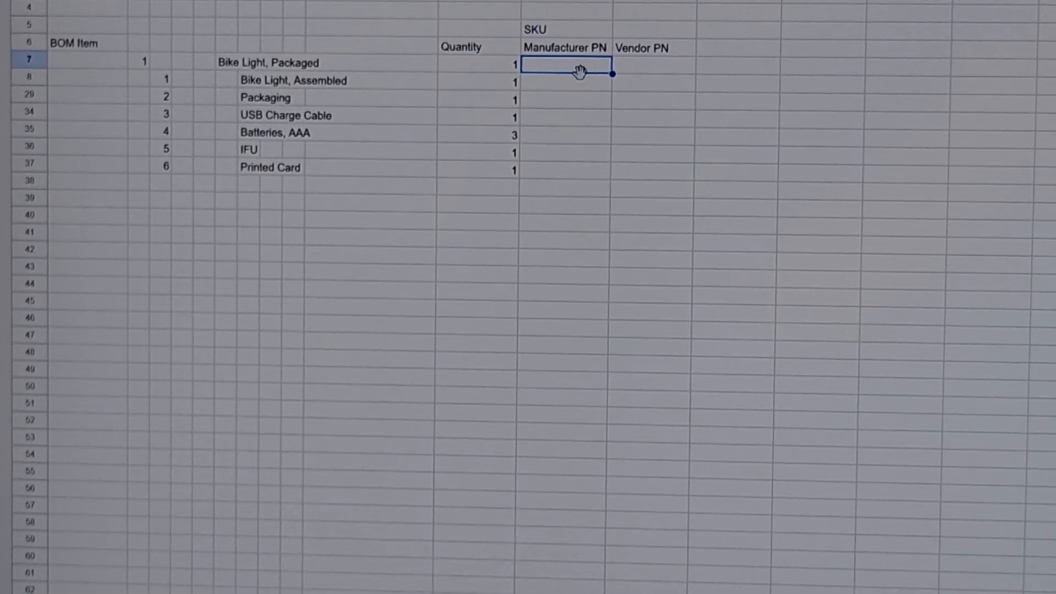
pyautogui.moveTo(755, 235)
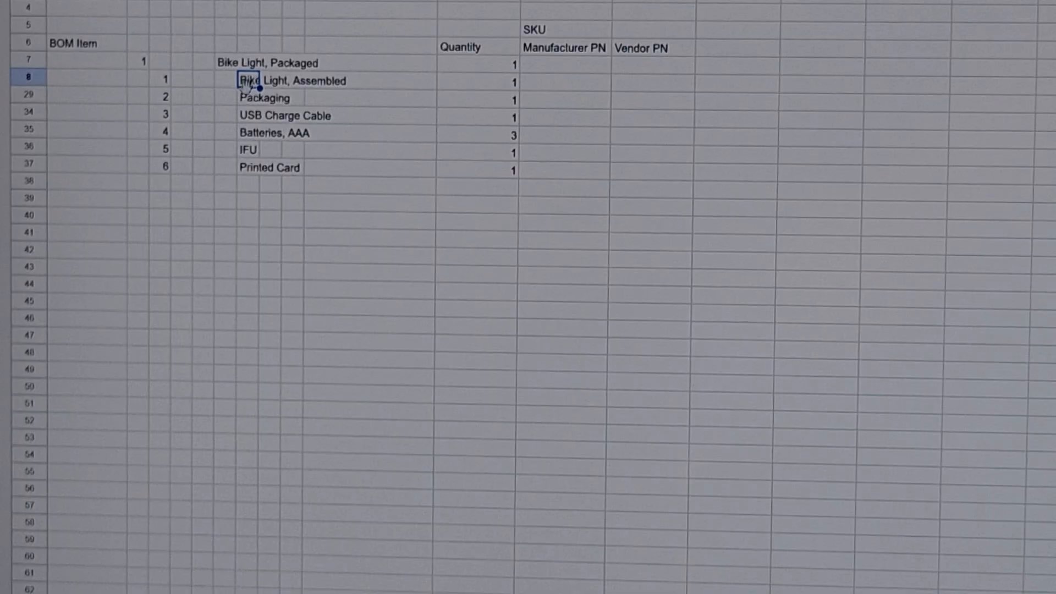
pyautogui.moveTo(242, 120)
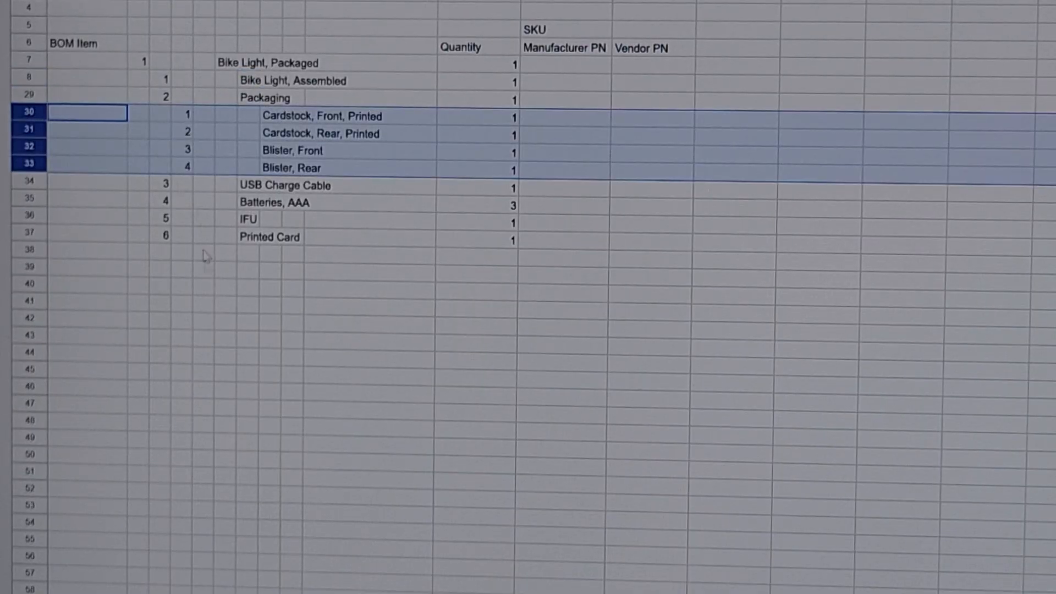
# Step: Expand the Bike Light Assembled, Upper Enclosure and Lower Enclosure row groups to show their parts
pyautogui.click(226, 283)
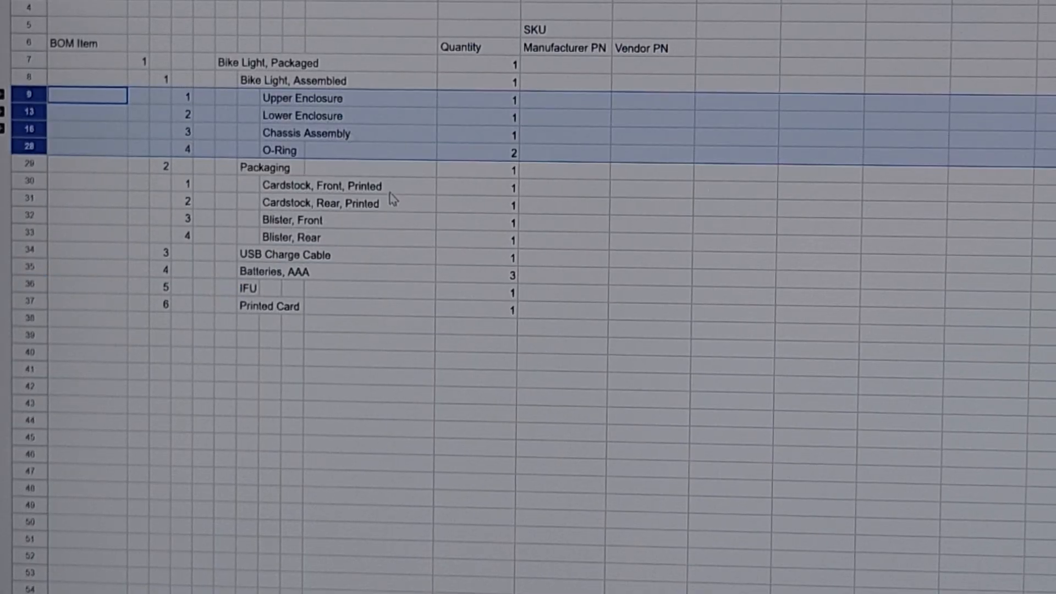
pyautogui.click(369, 410)
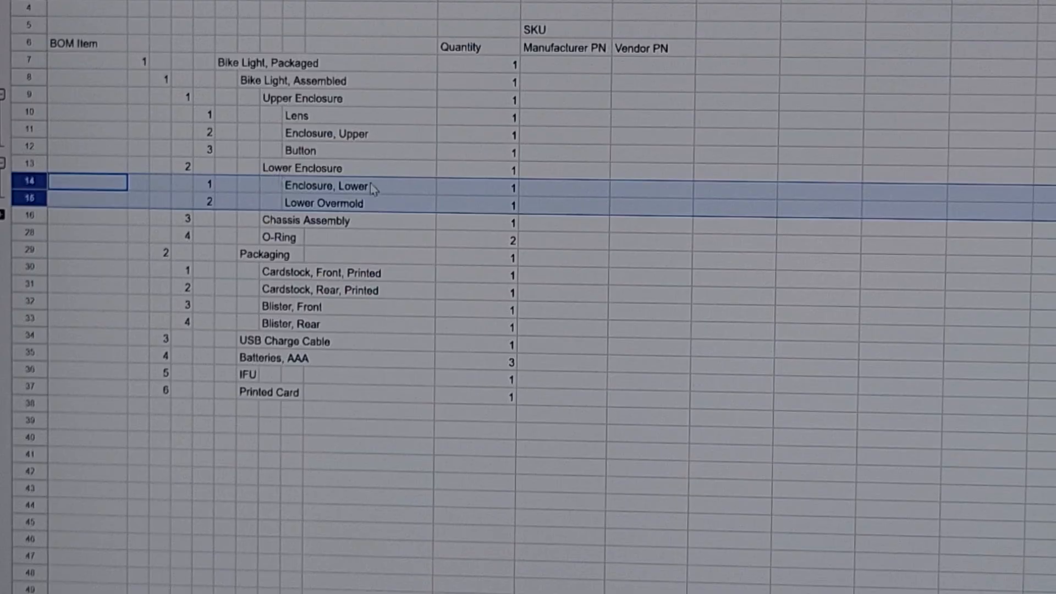
pyautogui.moveTo(269, 440)
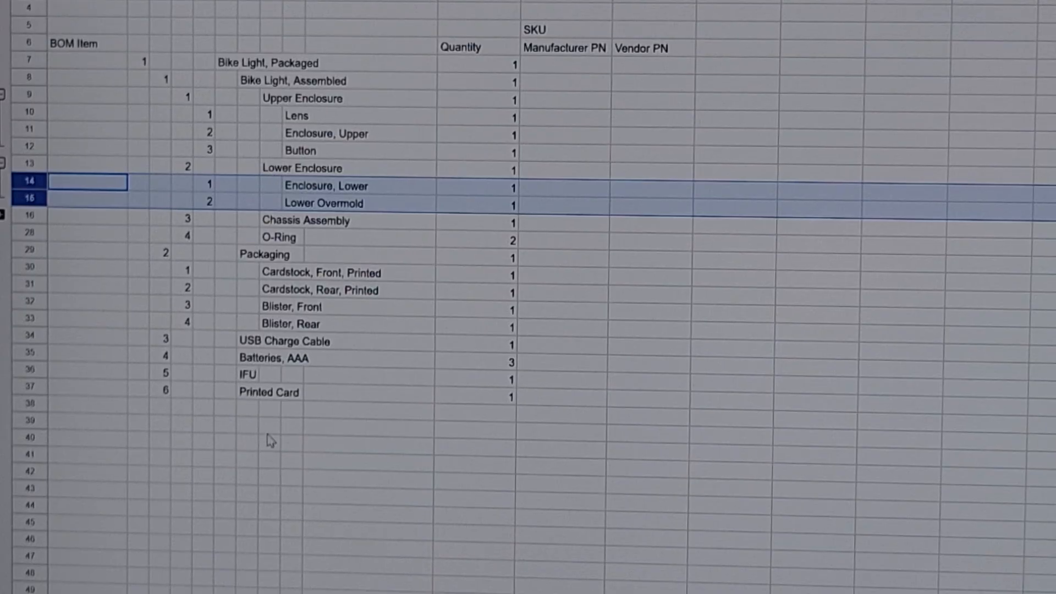
pyautogui.click(270, 428)
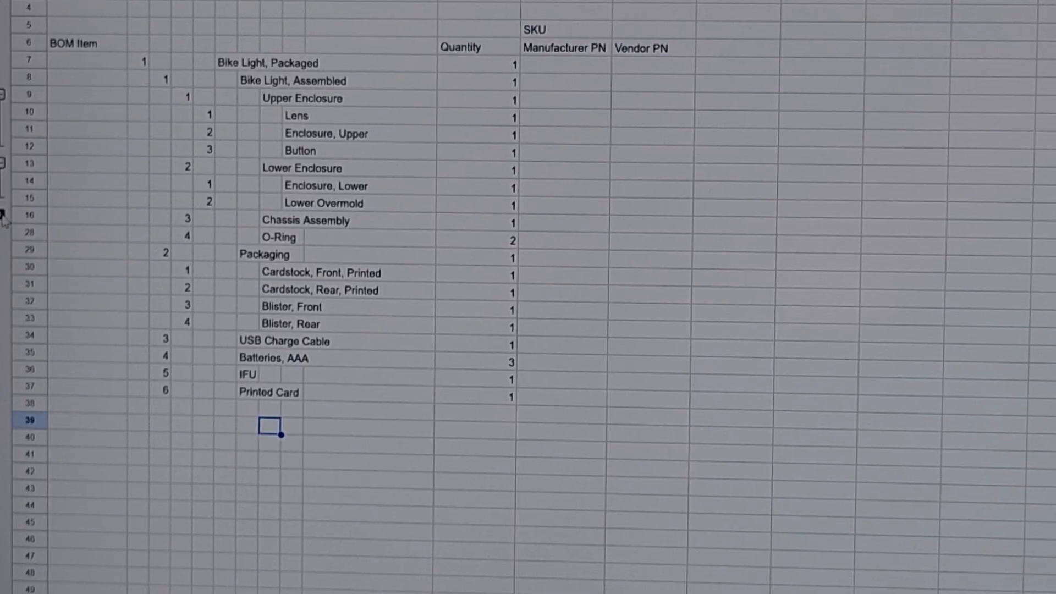
# Step: Expand the Chassis Assembly group to show its eleven parts, then step through a few cells
pyautogui.click(6, 218)
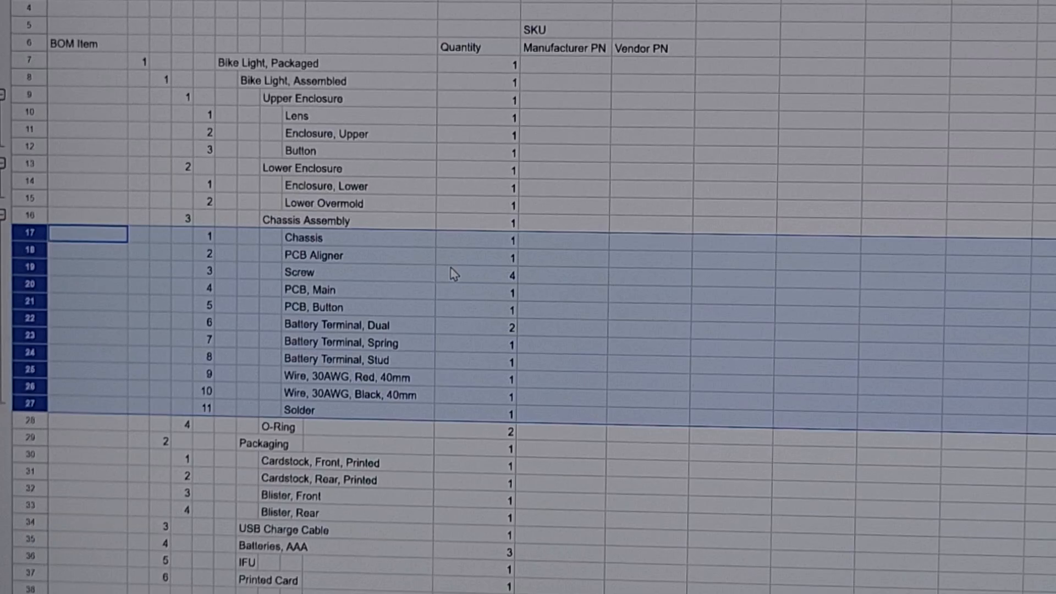
pyautogui.click(473, 496)
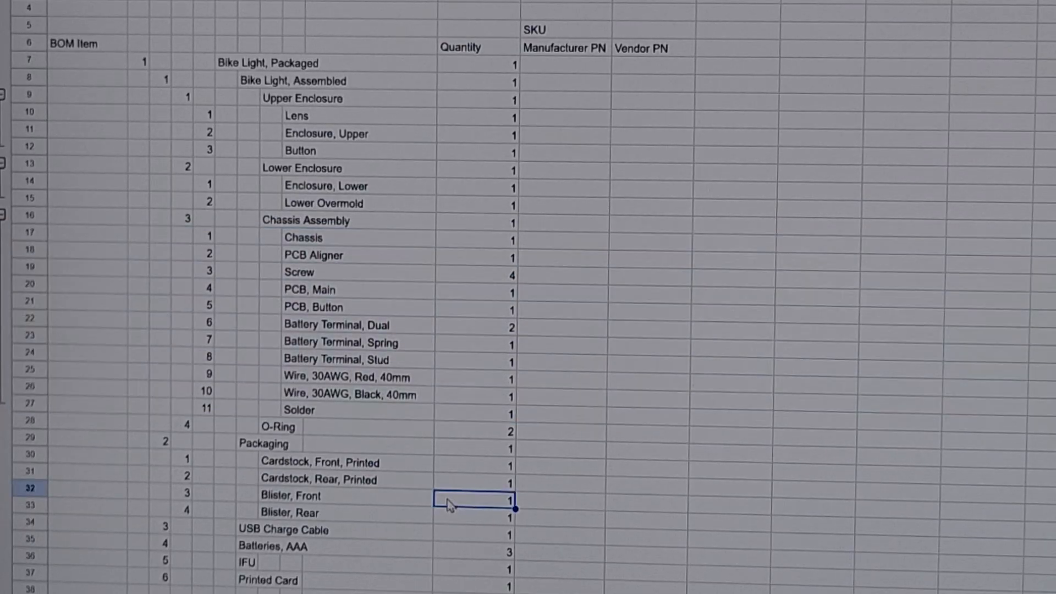
pyautogui.moveTo(308, 262)
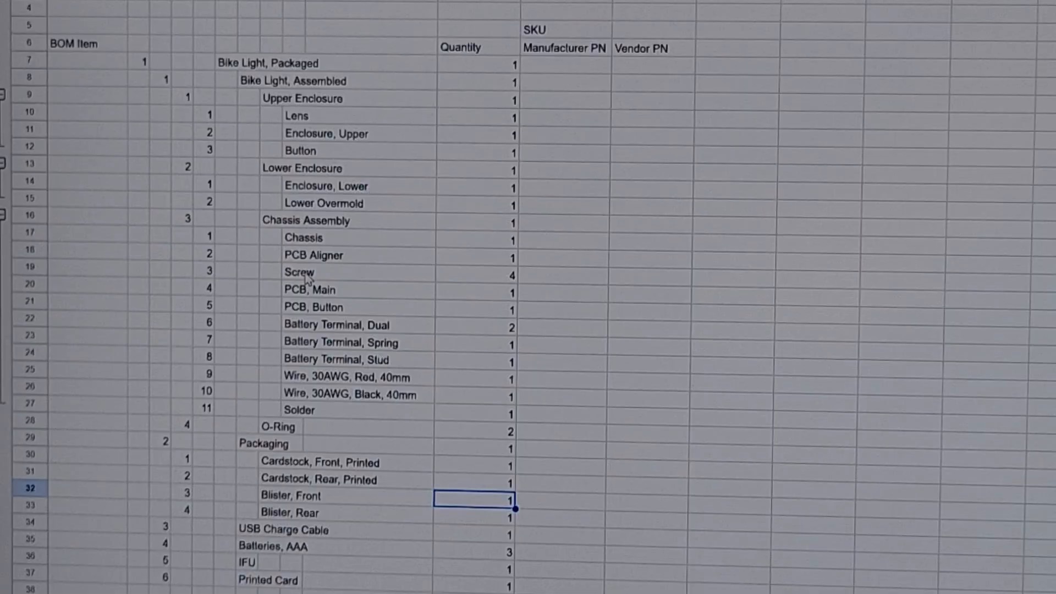
pyautogui.click(330, 289)
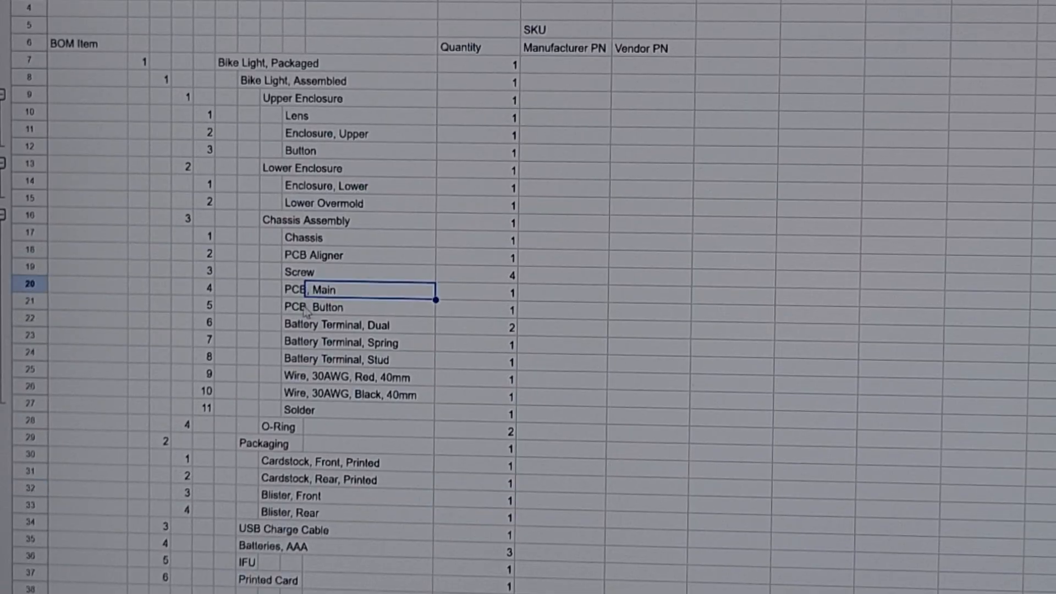
pyautogui.click(315, 307)
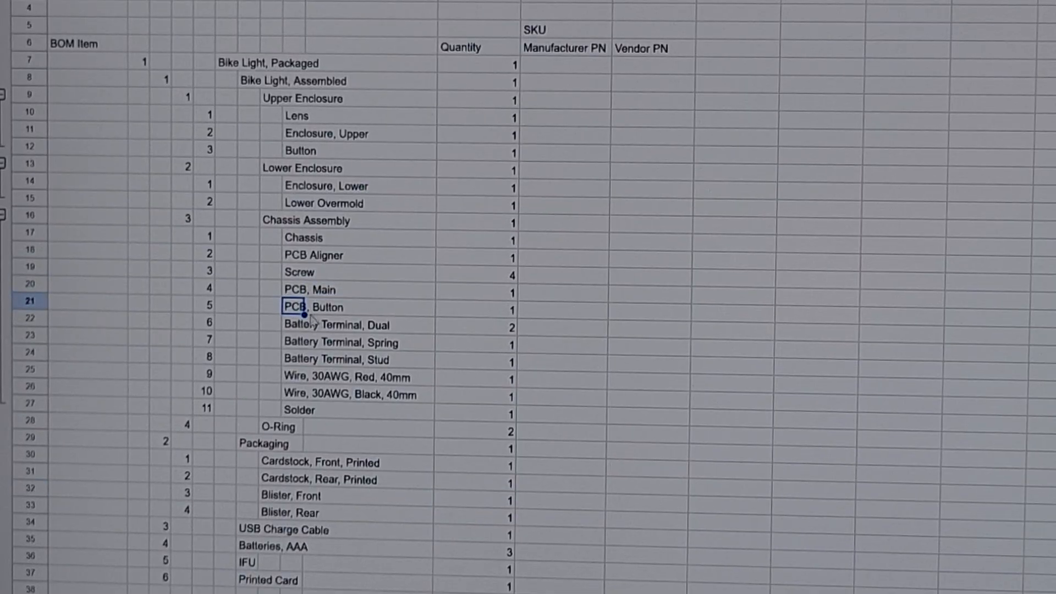
pyautogui.moveTo(296, 414)
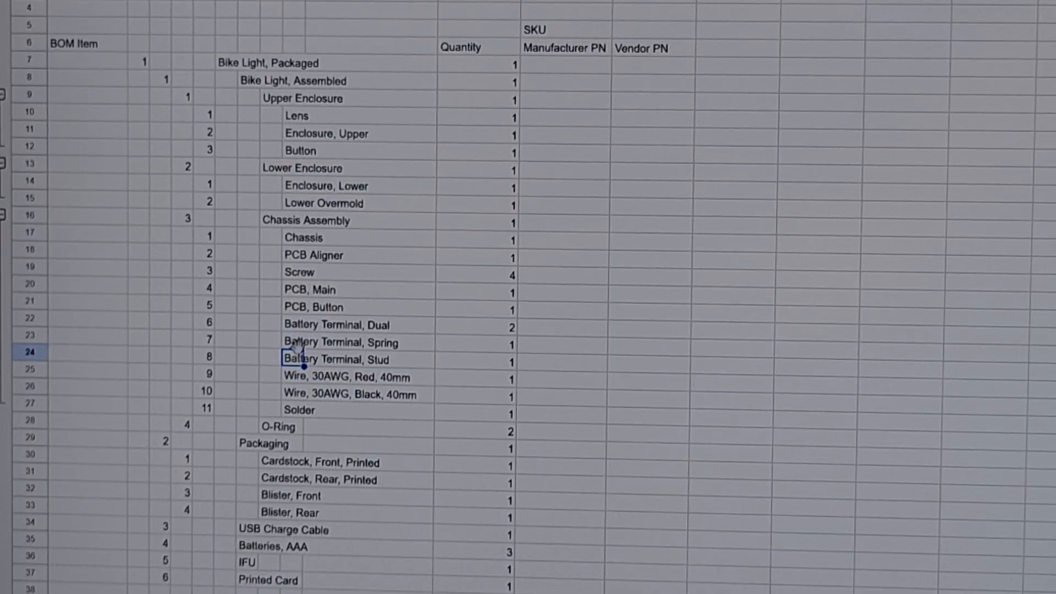
pyautogui.click(476, 343)
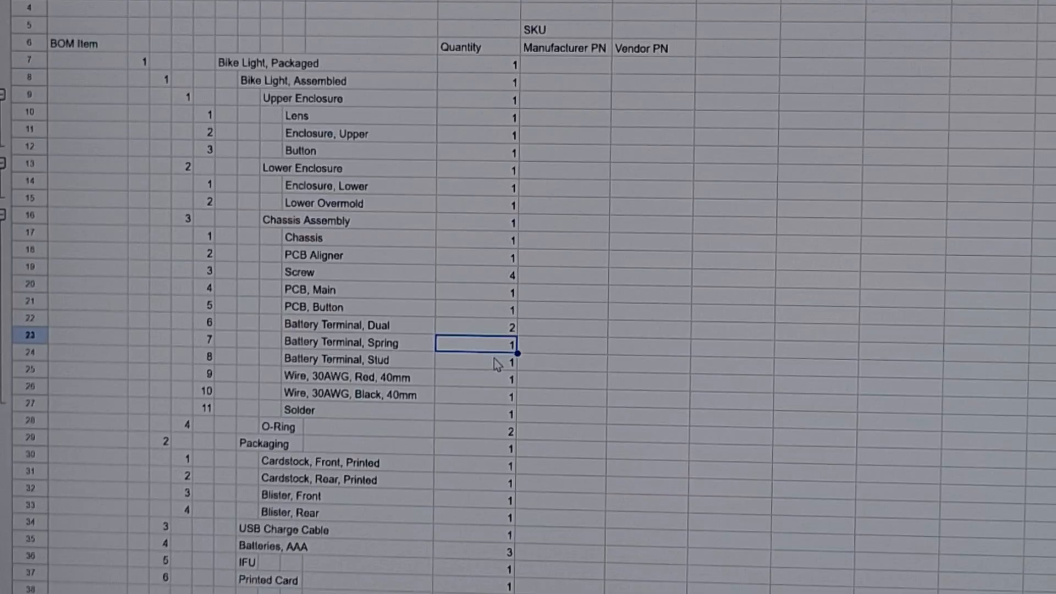
pyautogui.press('Down')
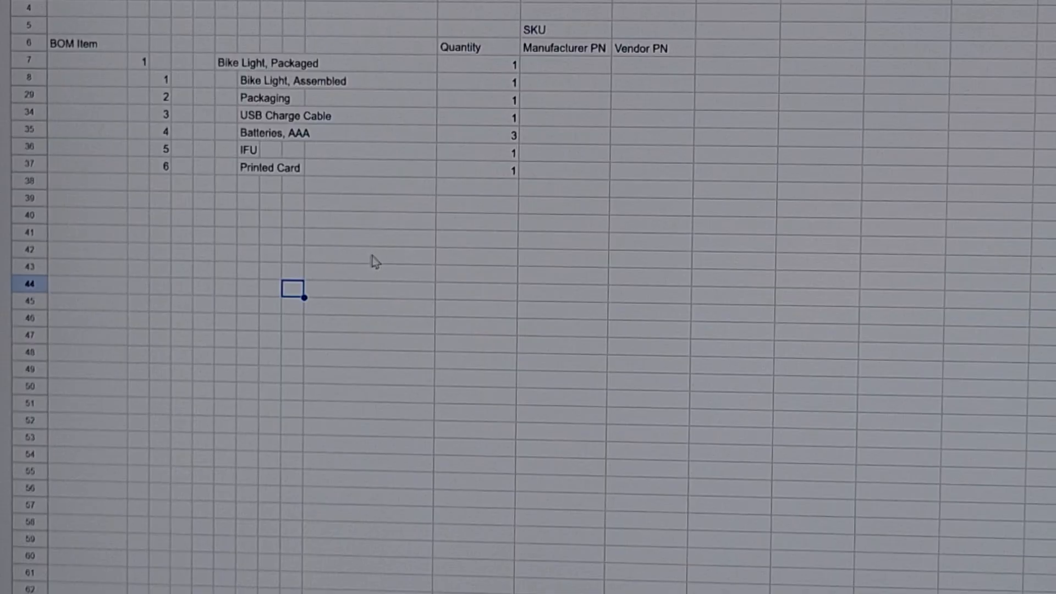
pyautogui.moveTo(307, 151)
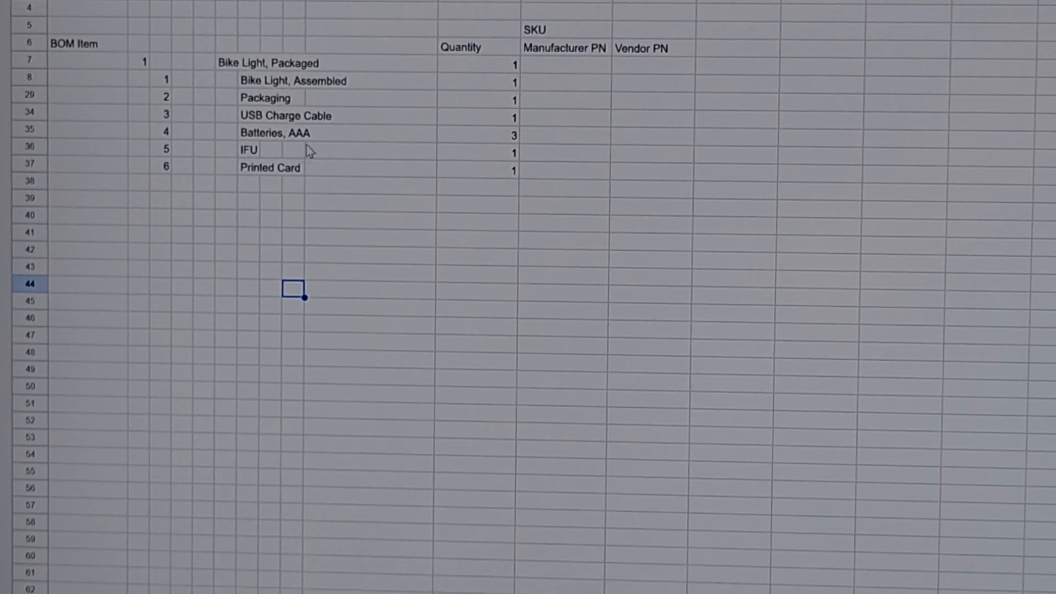